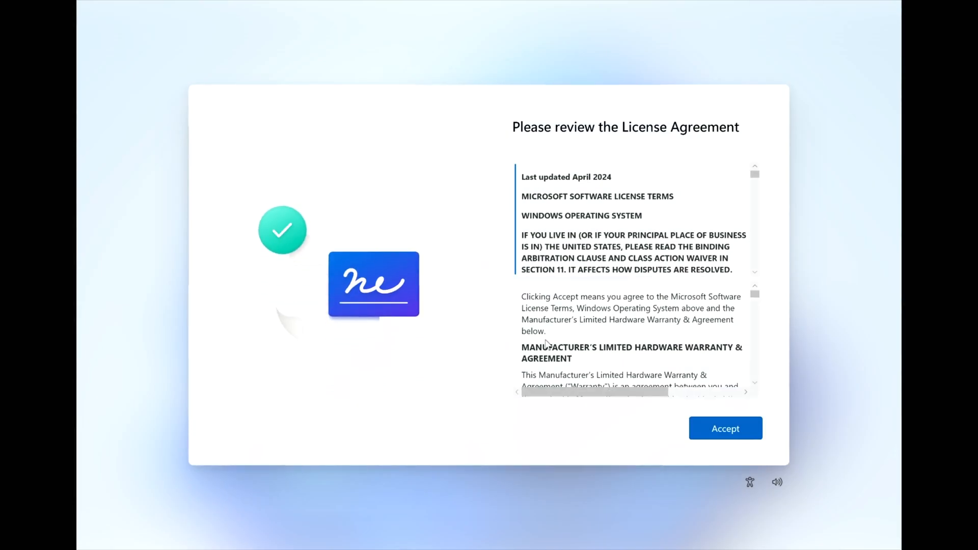
# Accept the license agreement and name the device 'MustBeW', continuing to Microsoft sign-in
pyautogui.click(725, 429)
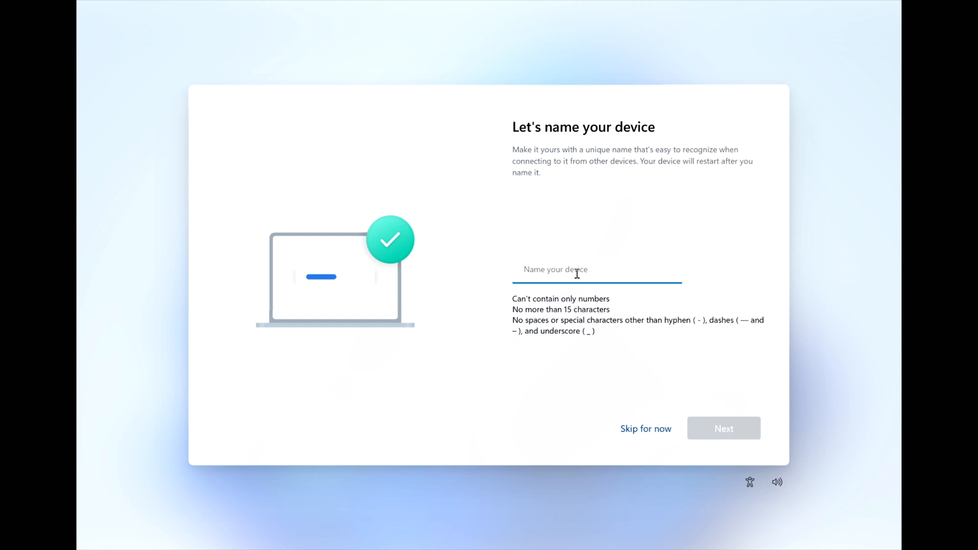
pyautogui.write('MustBeW')
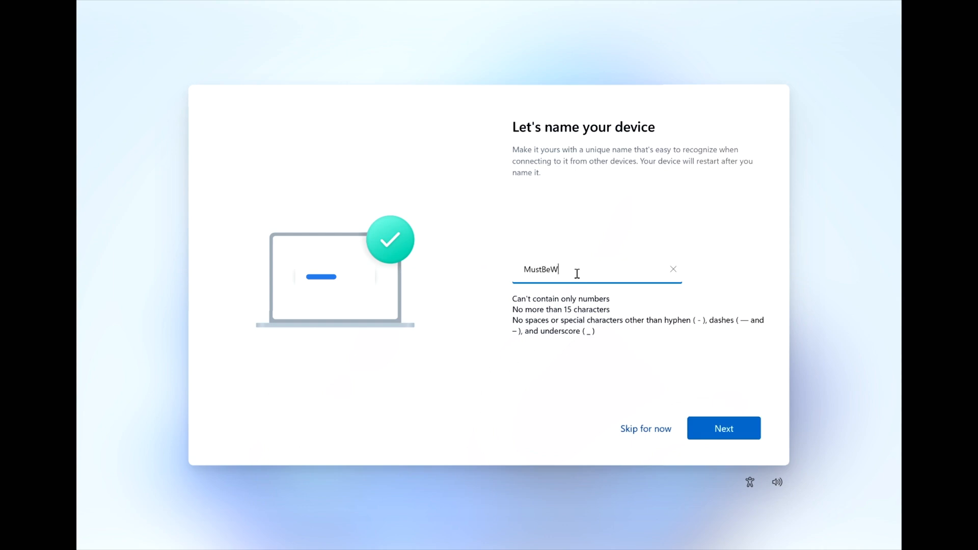
pyautogui.click(723, 428)
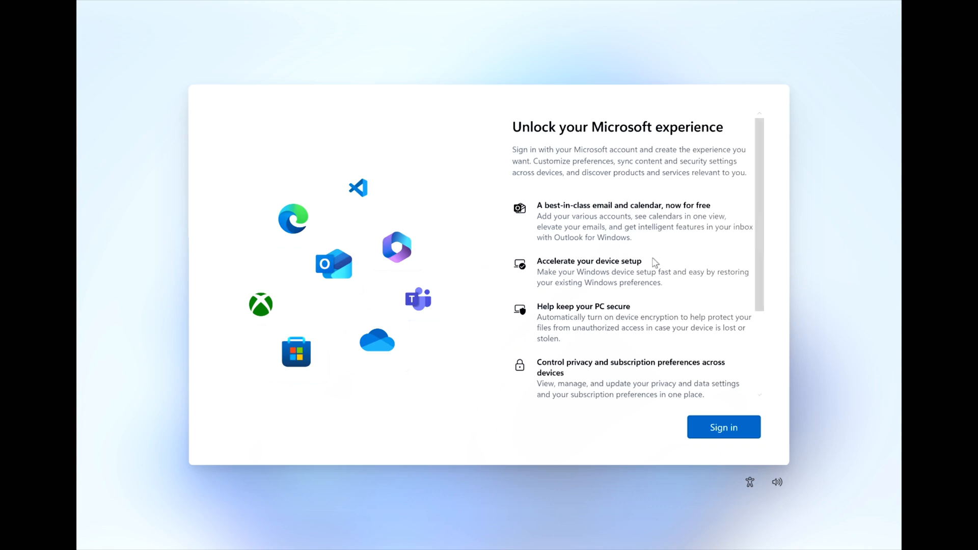
# Sign in with the Microsoft account and opt into face sign-in with a new PIN
pyautogui.click(723, 426)
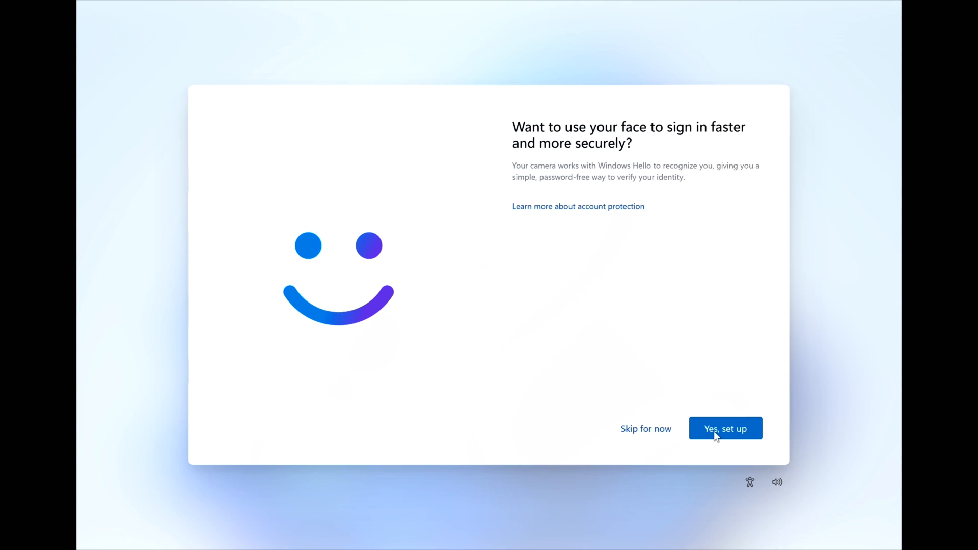
pyautogui.click(724, 429)
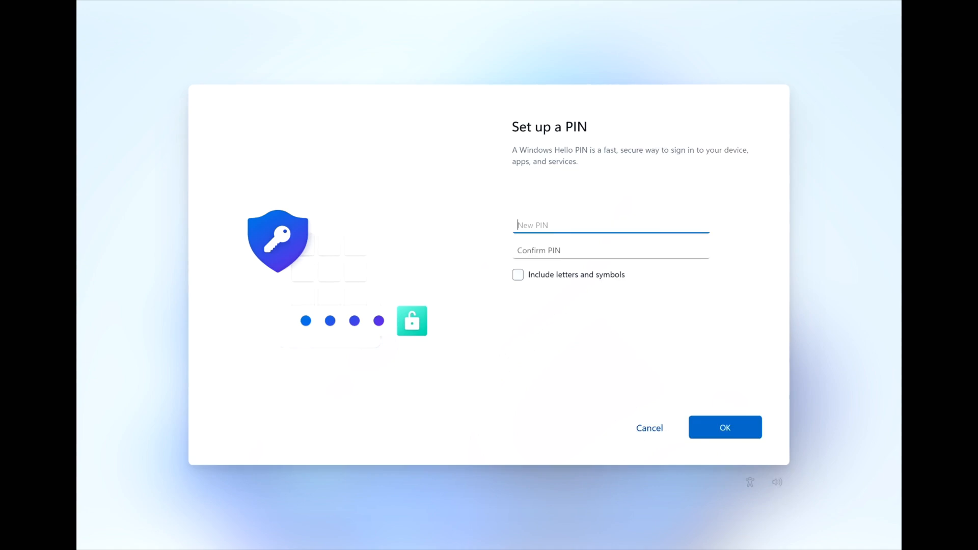
pyautogui.click(724, 427)
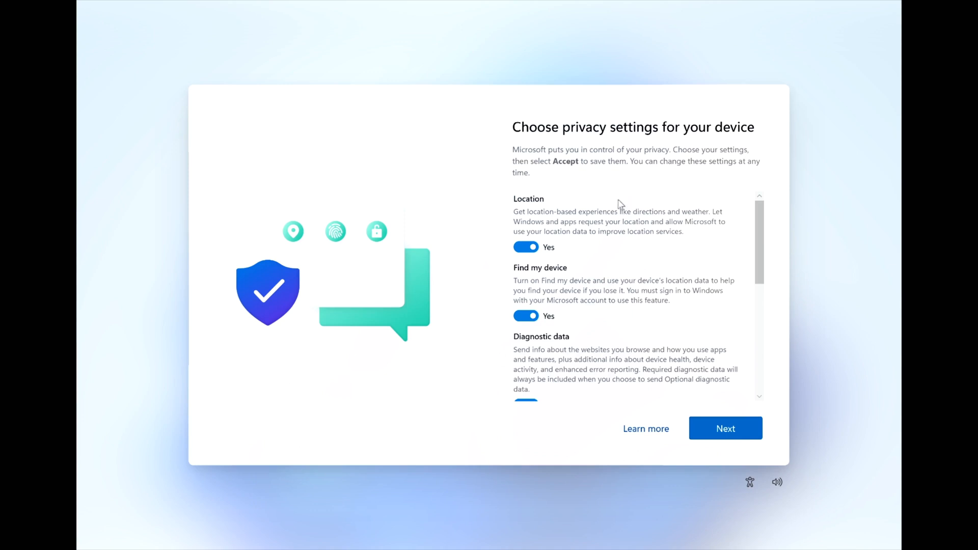
# Review the privacy toggles and accept them with every option left on
pyautogui.scroll(-3)
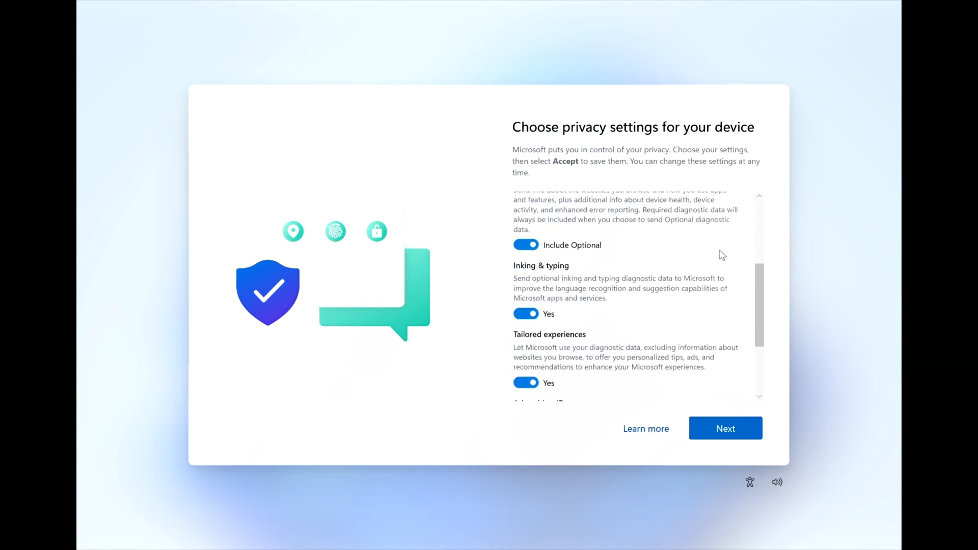
pyautogui.scroll(3)
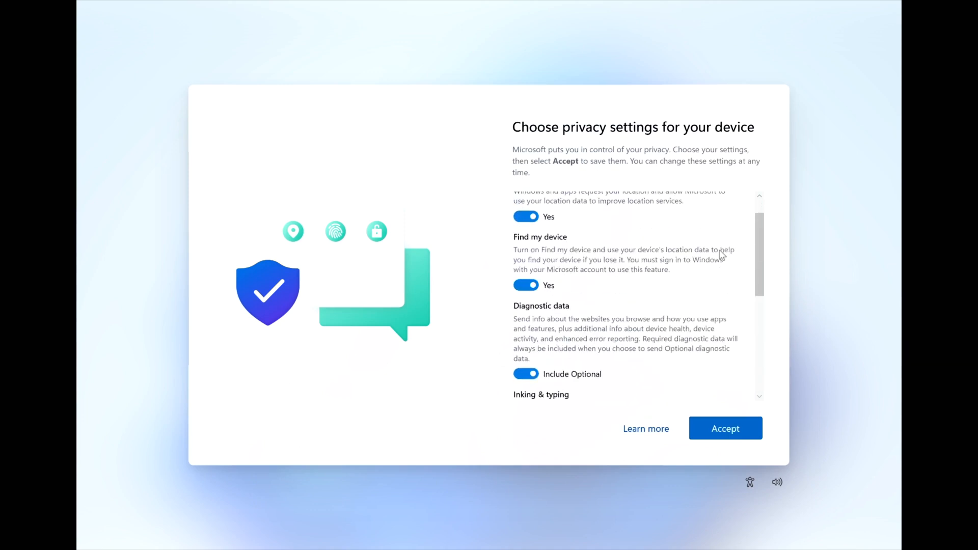
pyautogui.scroll(3)
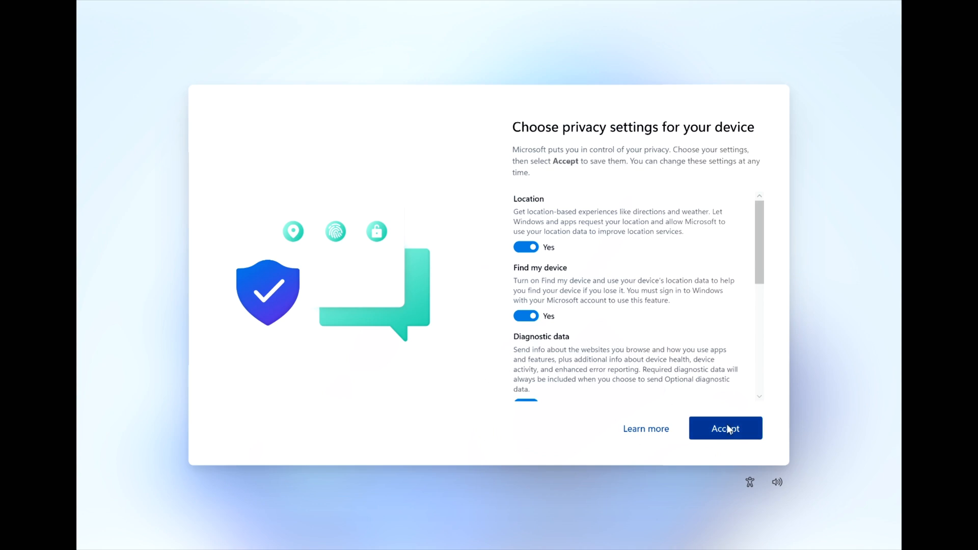
pyautogui.click(724, 429)
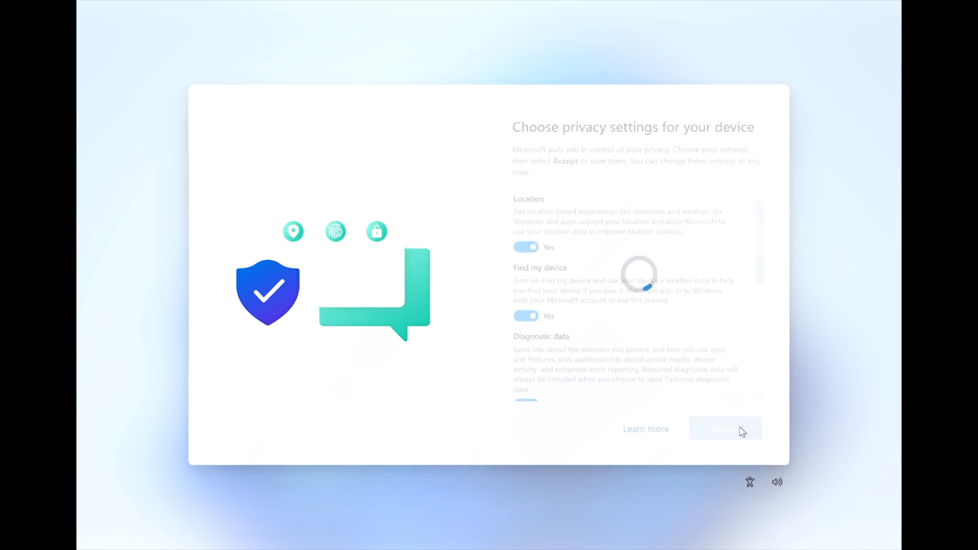
# Continue past the Recall preview and set up as a new PC without restoring a backup
pyautogui.click(724, 428)
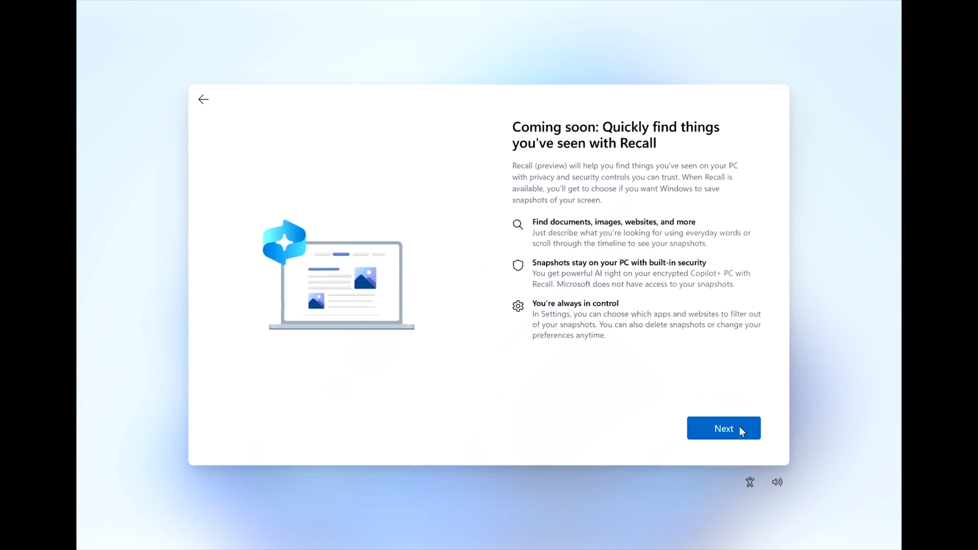
pyautogui.click(723, 429)
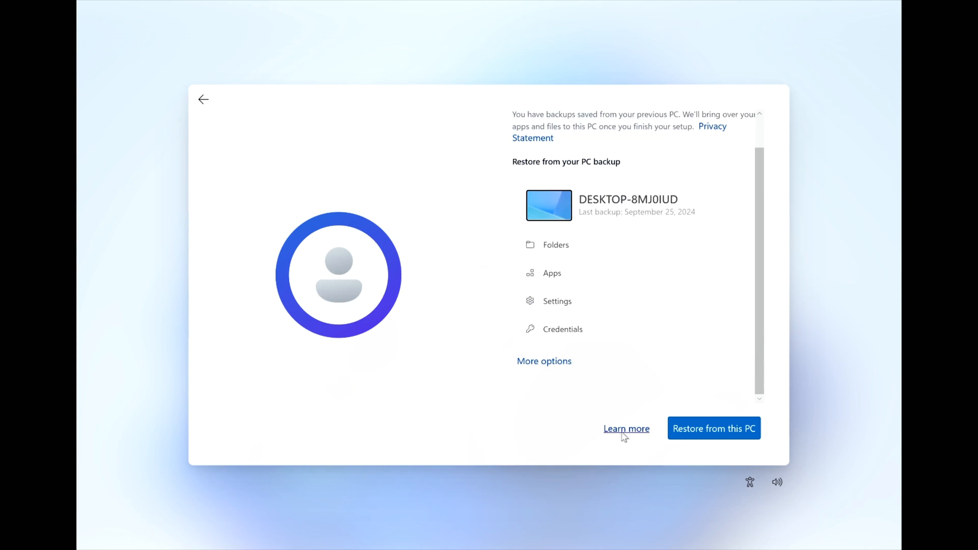
pyautogui.moveTo(544, 360)
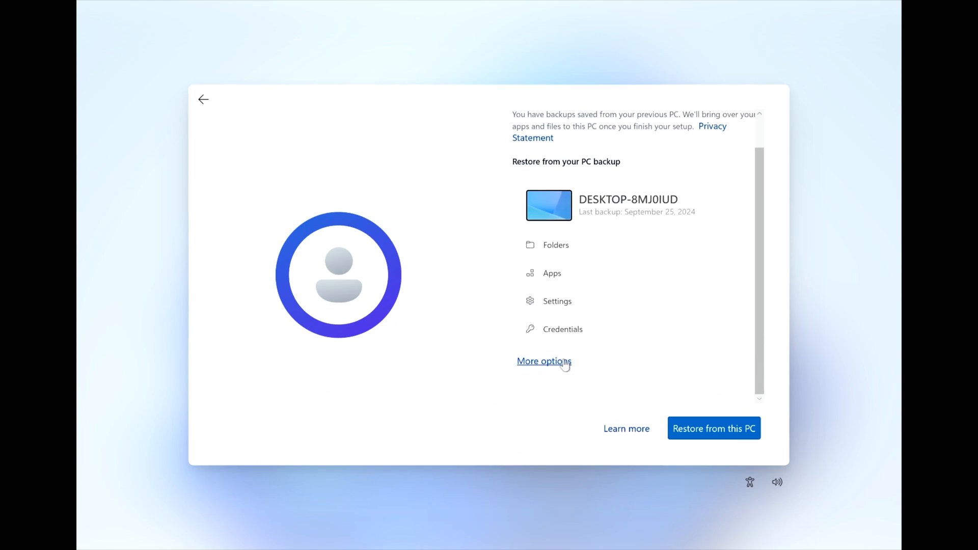
pyautogui.click(544, 361)
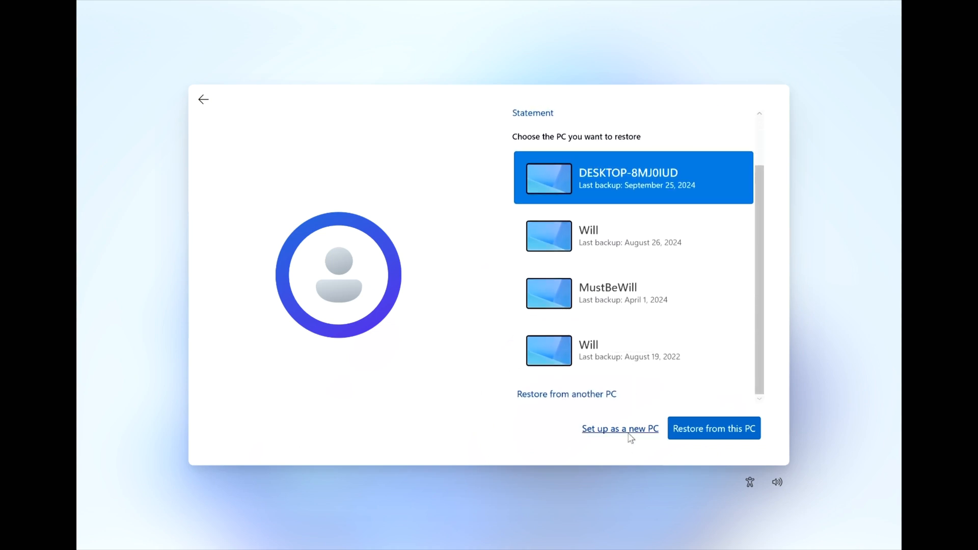
pyautogui.click(619, 428)
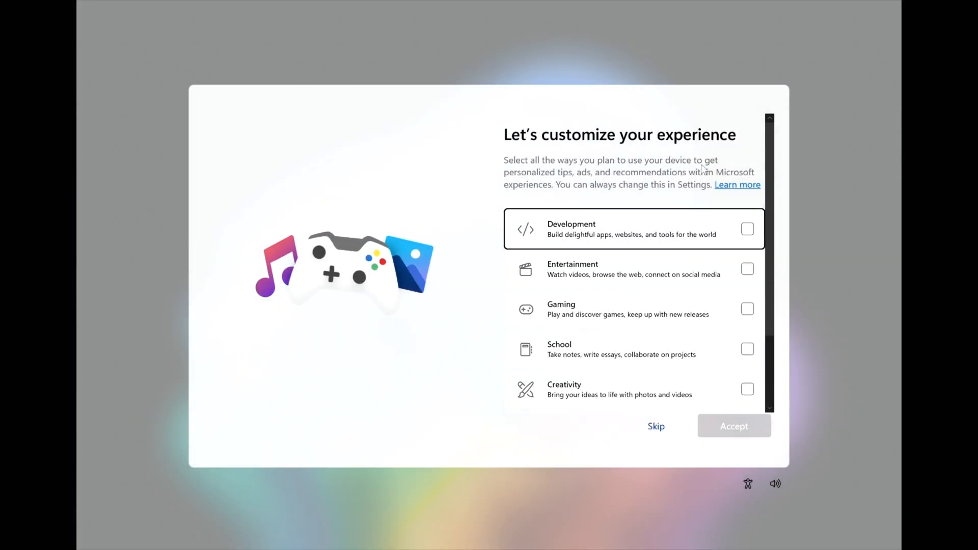
# Choose Development, Creativity and Business as planned device uses and confirm them
pyautogui.click(747, 229)
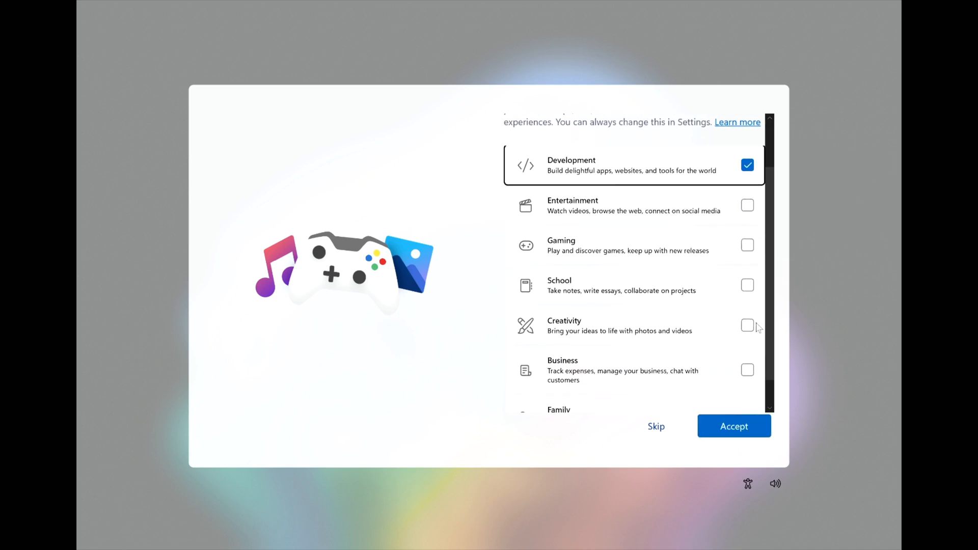
pyautogui.click(746, 325)
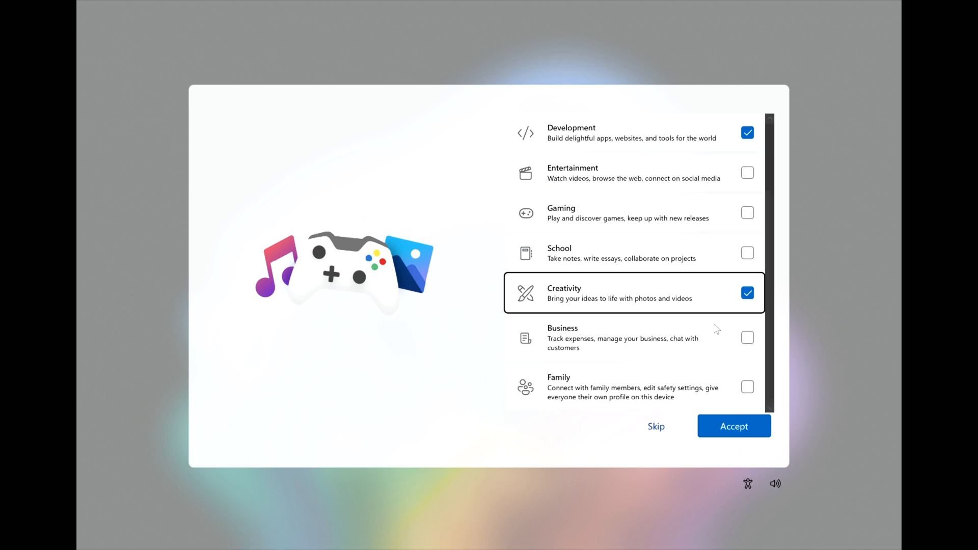
pyautogui.click(747, 337)
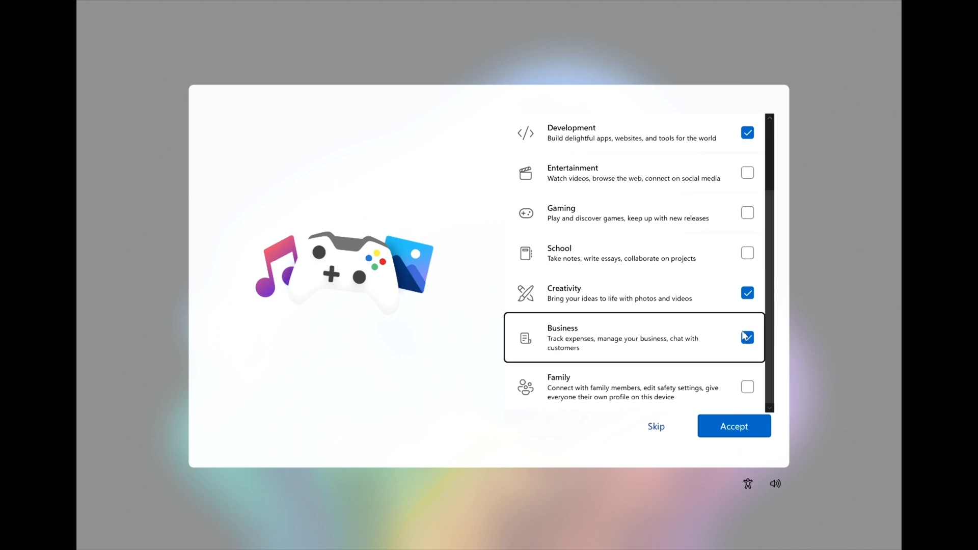
pyautogui.click(747, 337)
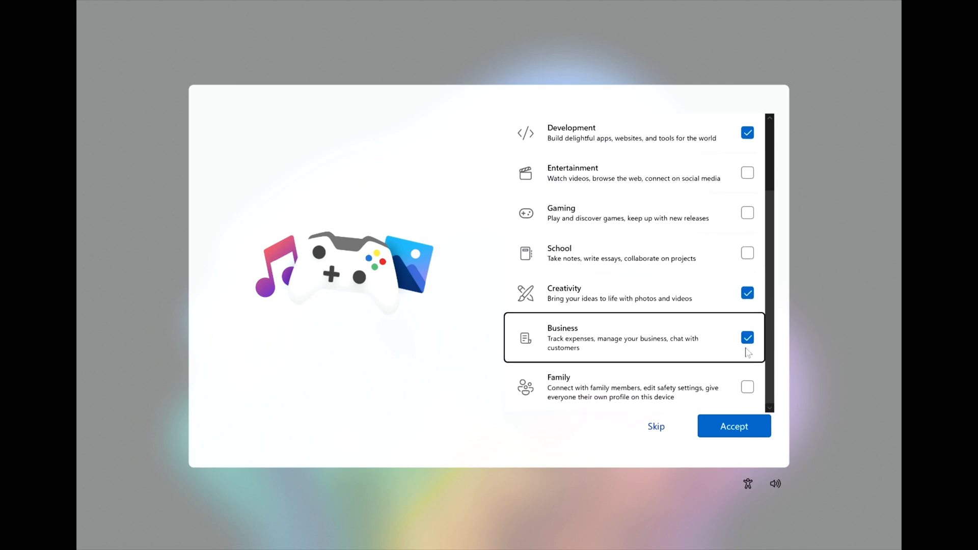
pyautogui.moveTo(738, 141)
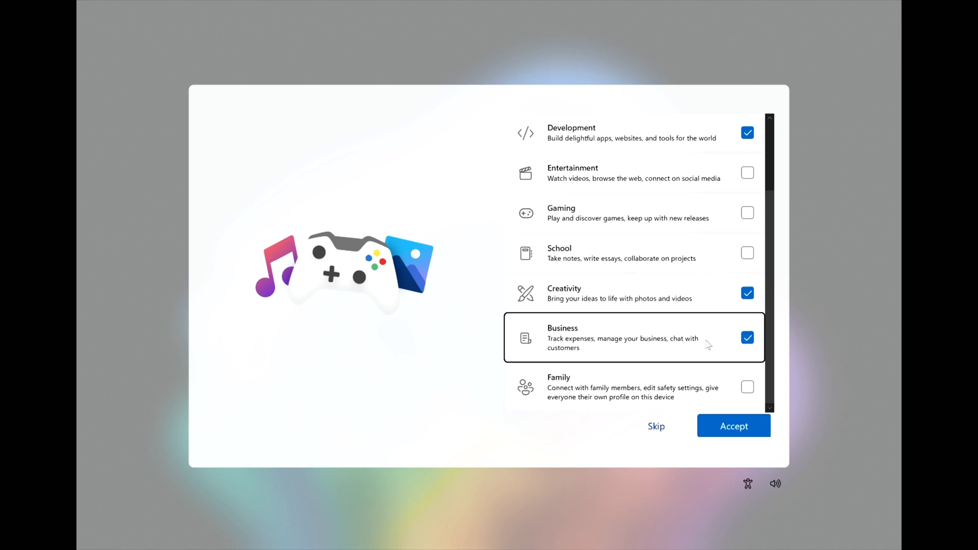
pyautogui.moveTo(734, 425)
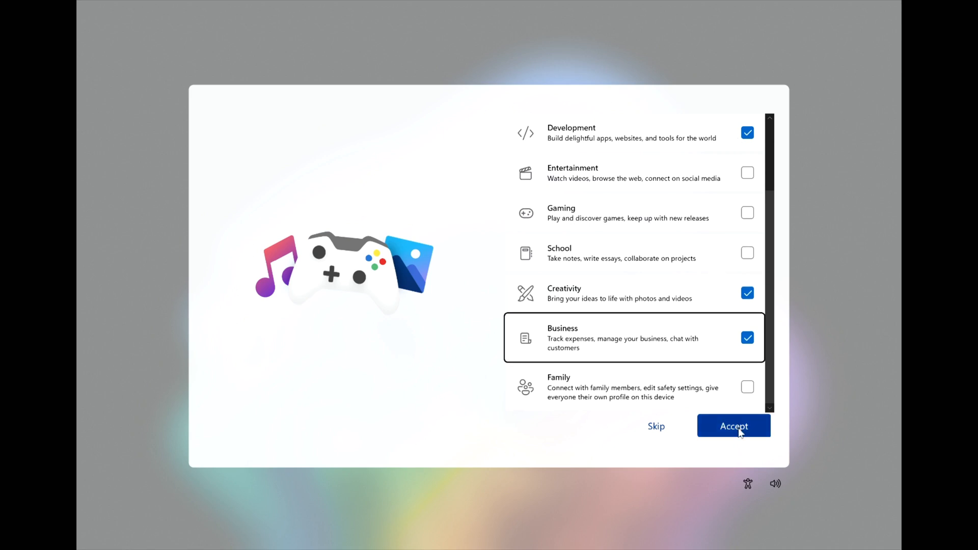
pyautogui.click(733, 426)
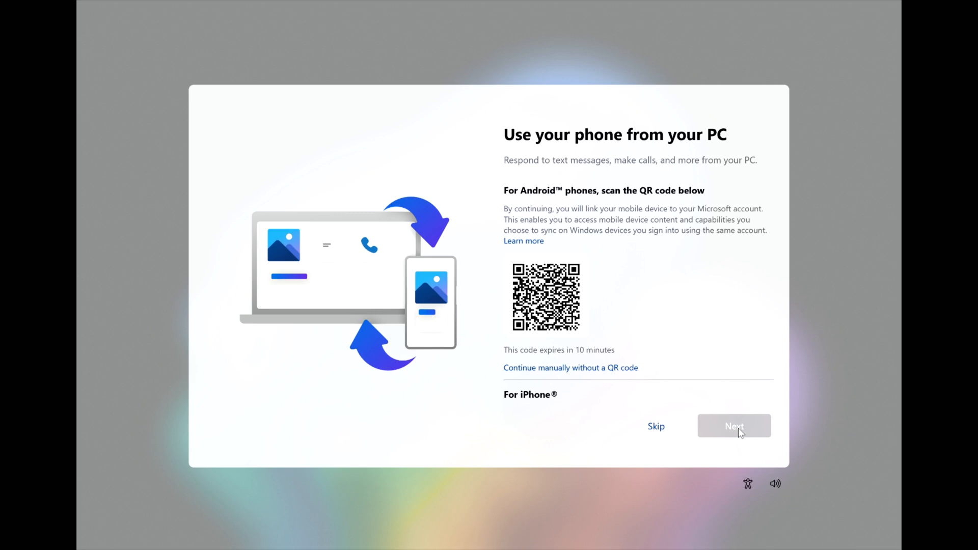
pyautogui.moveTo(655, 425)
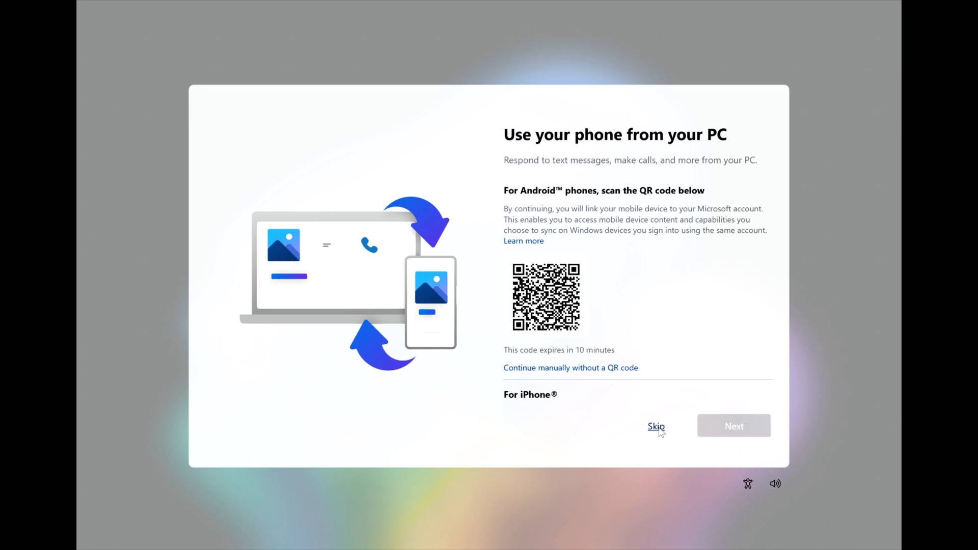
# Skip phone linking and phone photo backup, and answer the Edge browsing-data import offer
pyautogui.click(655, 426)
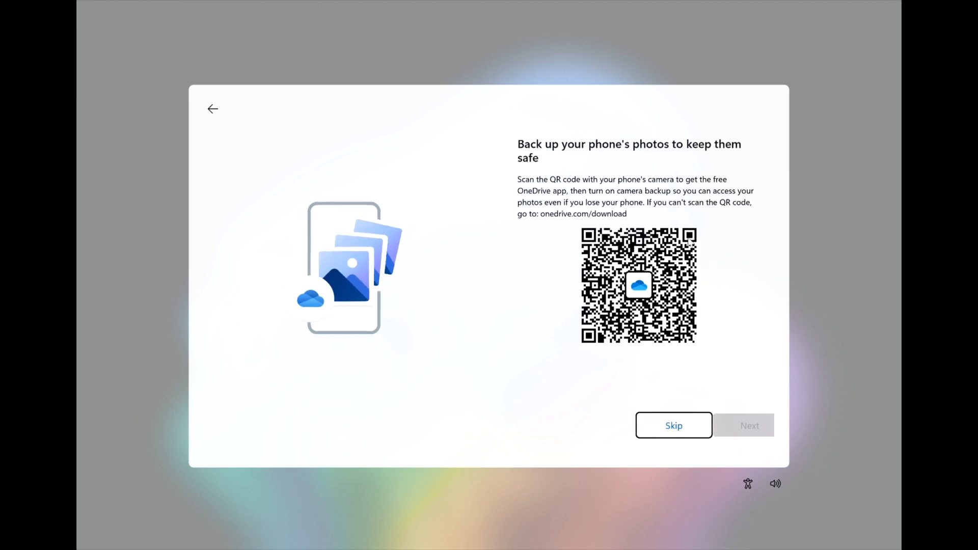
pyautogui.click(673, 425)
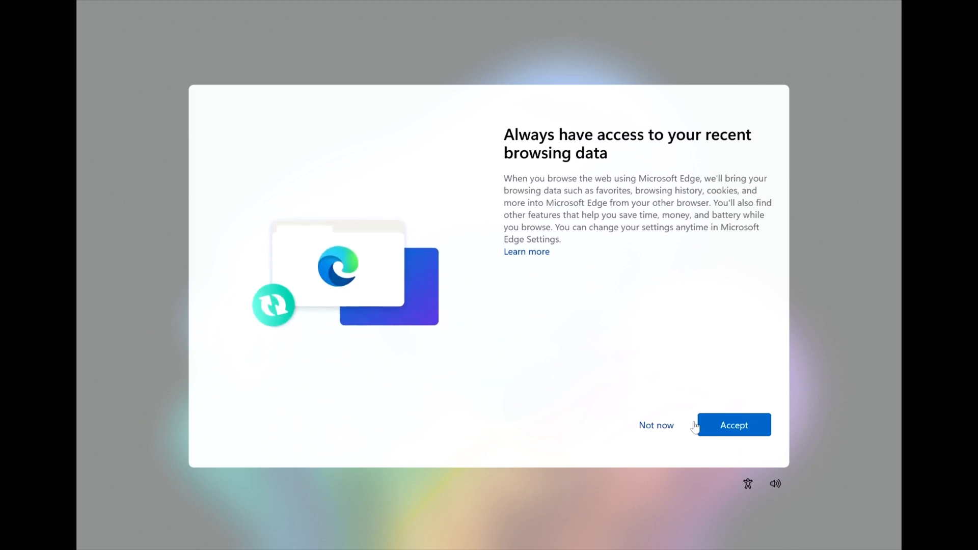
pyautogui.moveTo(613, 168)
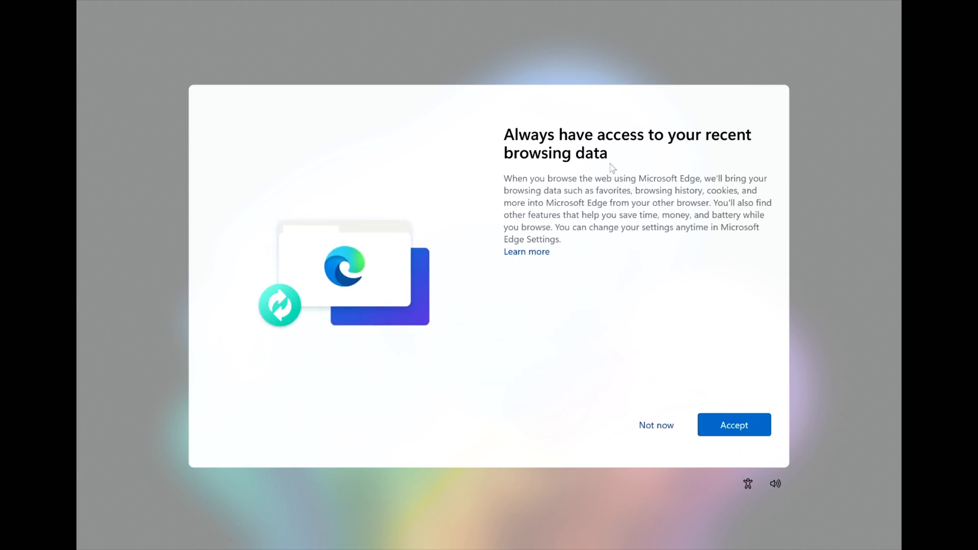
pyautogui.moveTo(710, 379)
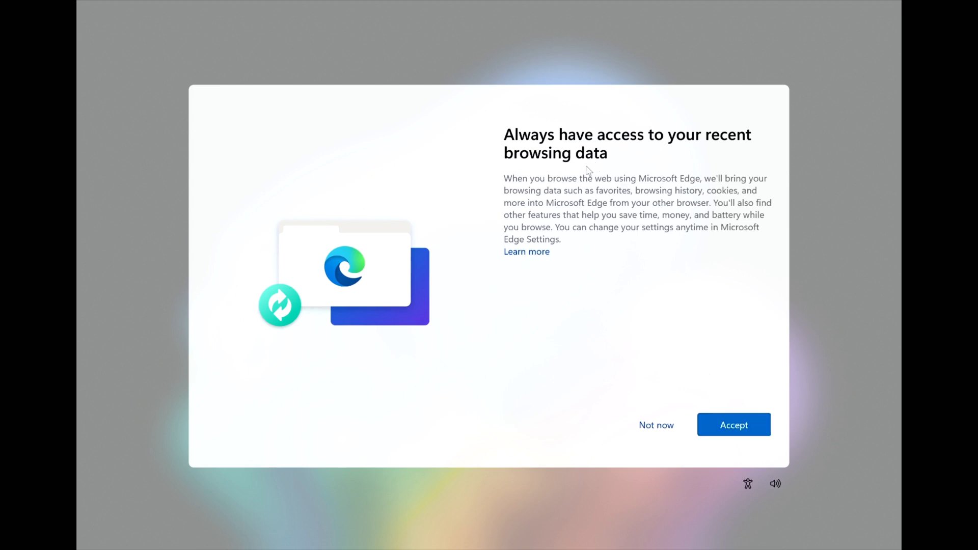
pyautogui.moveTo(507, 182)
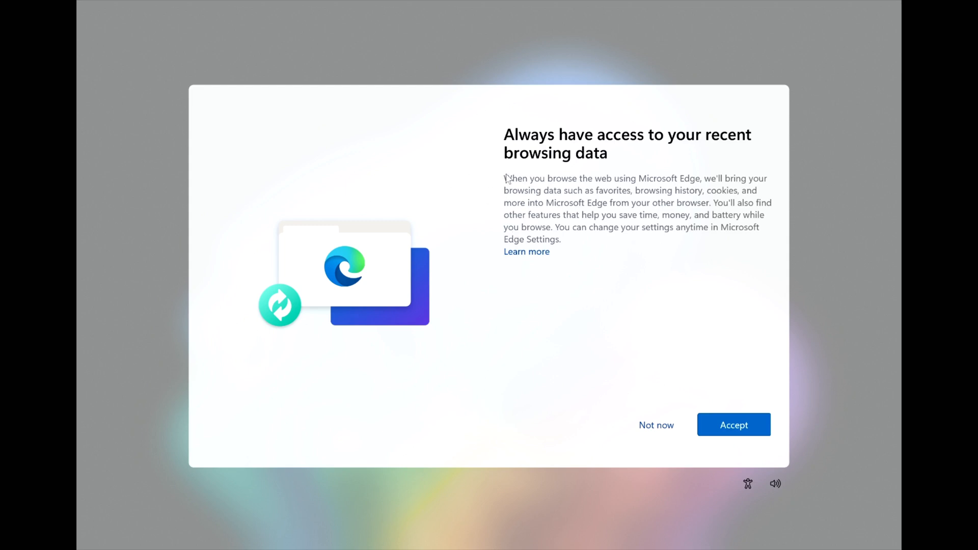
pyautogui.click(734, 425)
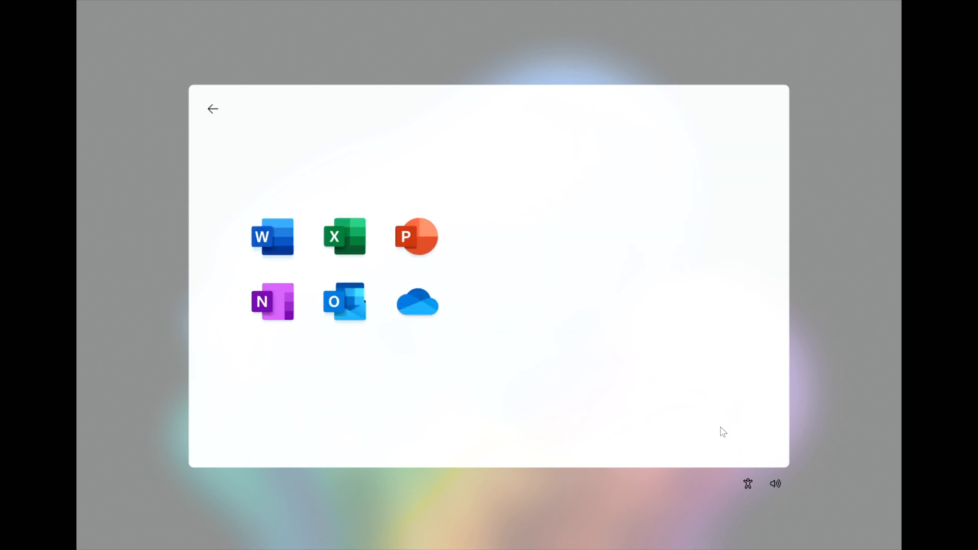
# Move past the Microsoft 365 and Game Pass offers to the desktop and launch the Surface app
pyautogui.click(212, 109)
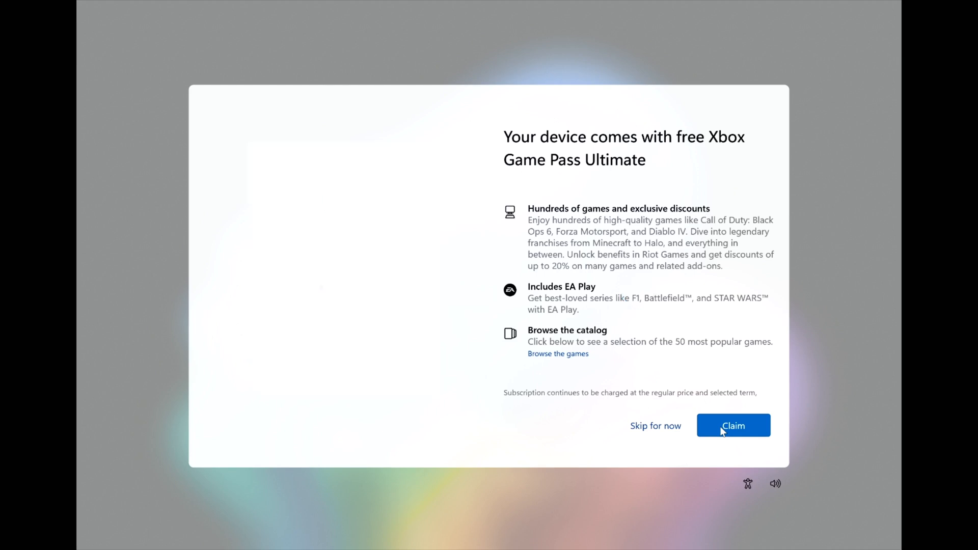
pyautogui.click(557, 354)
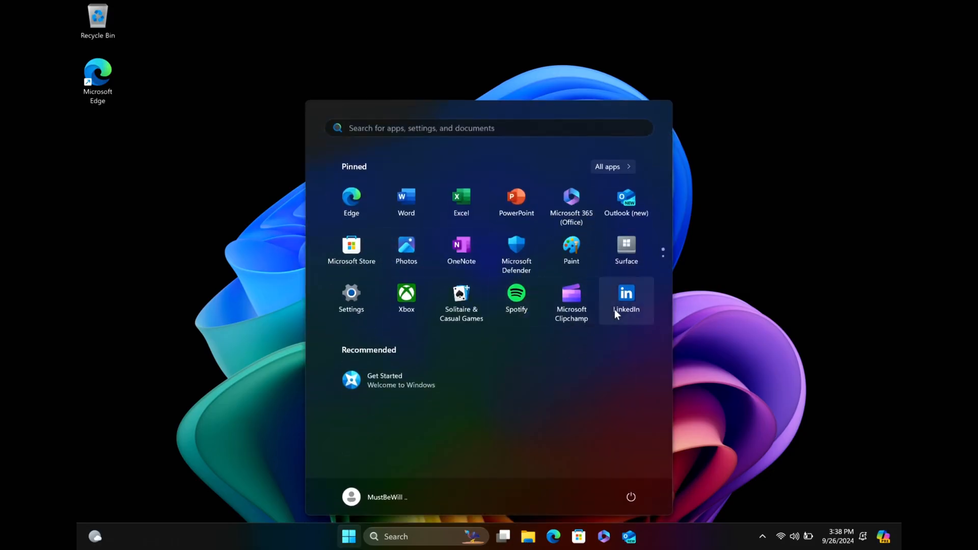
pyautogui.moveTo(694, 300)
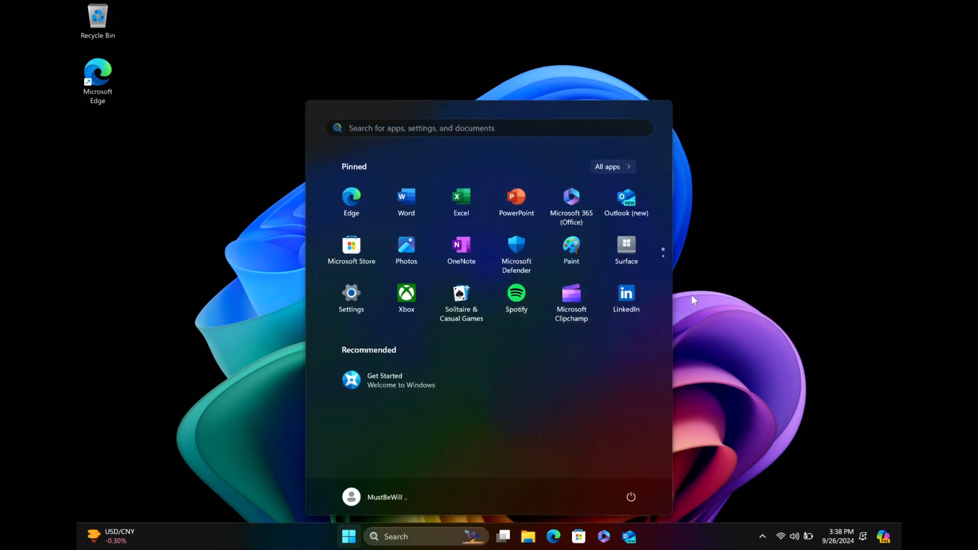
pyautogui.click(625, 249)
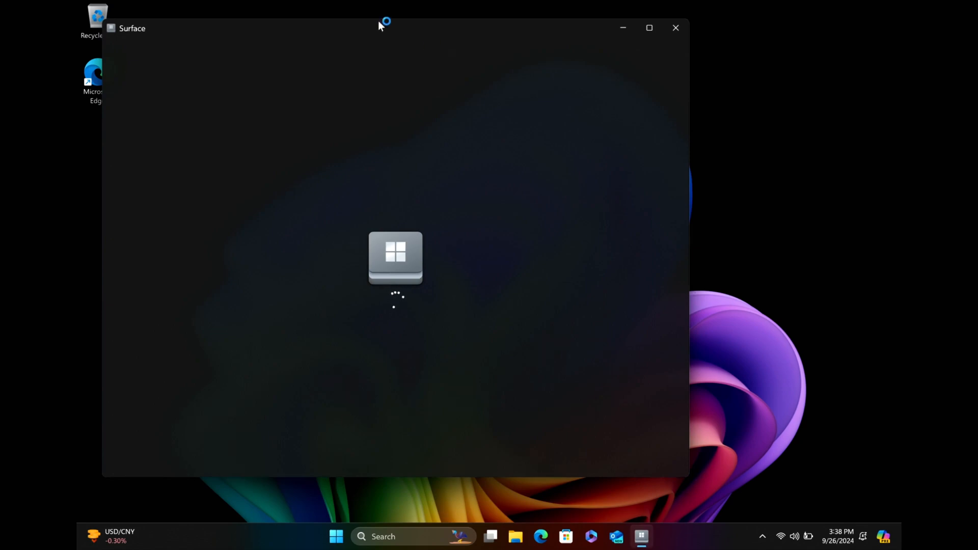
# Drag the Surface window to a new position while its Click in to charge page loads
pyautogui.moveTo(380, 27); pyautogui.dragTo(520, 50)
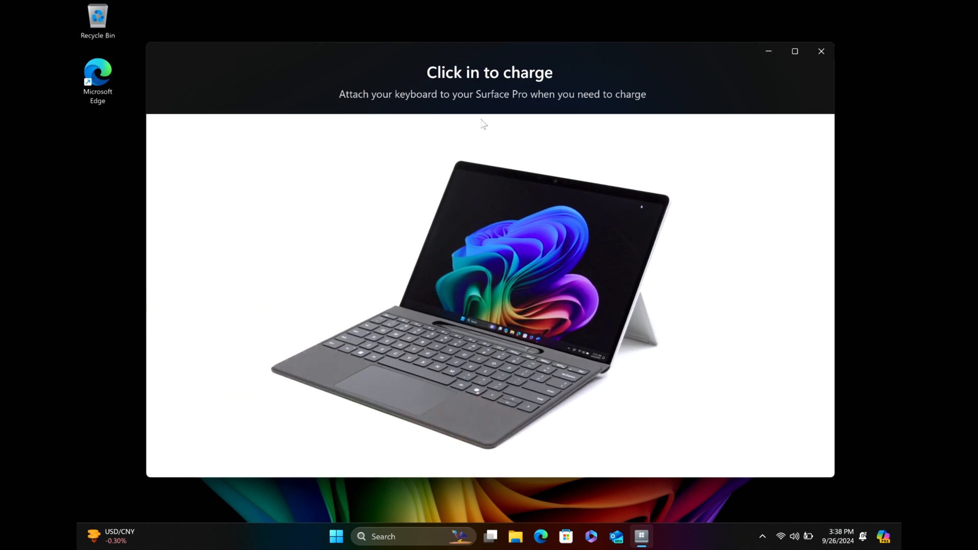
pyautogui.moveTo(755, 89)
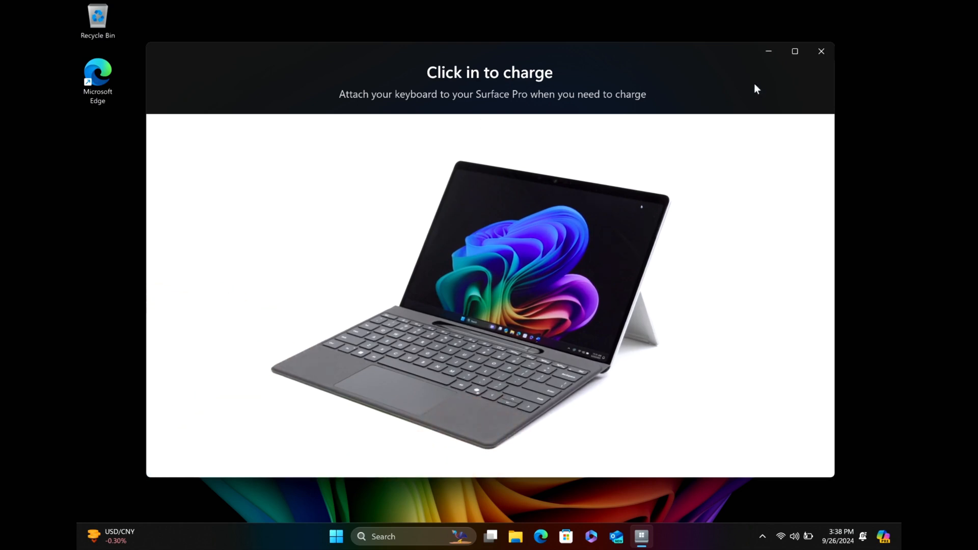